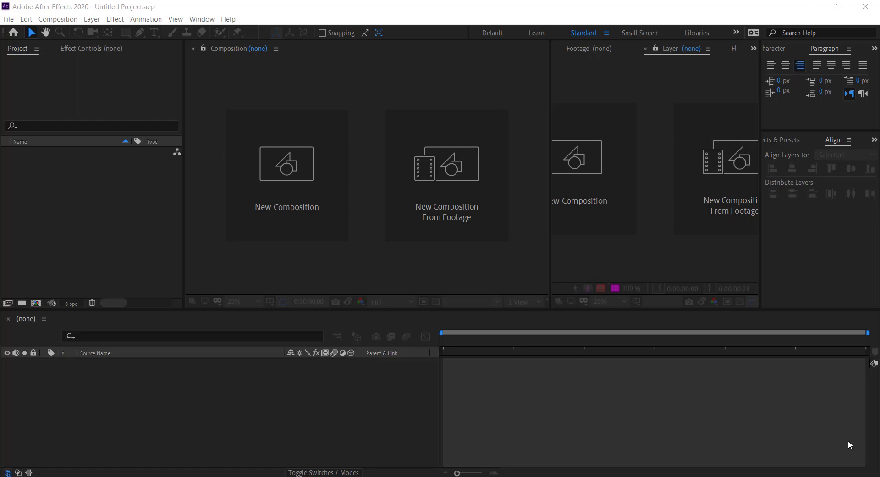
{"action": "mouse_move", "coordinate": [530, 322]}
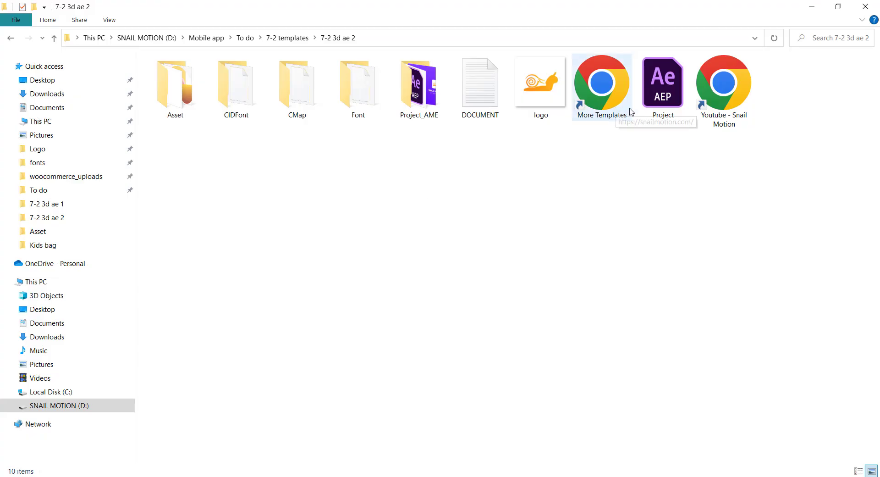
- Open the Project.aep template from its folder in After Effects
{"action": "left_click", "coordinate": [663, 85]}
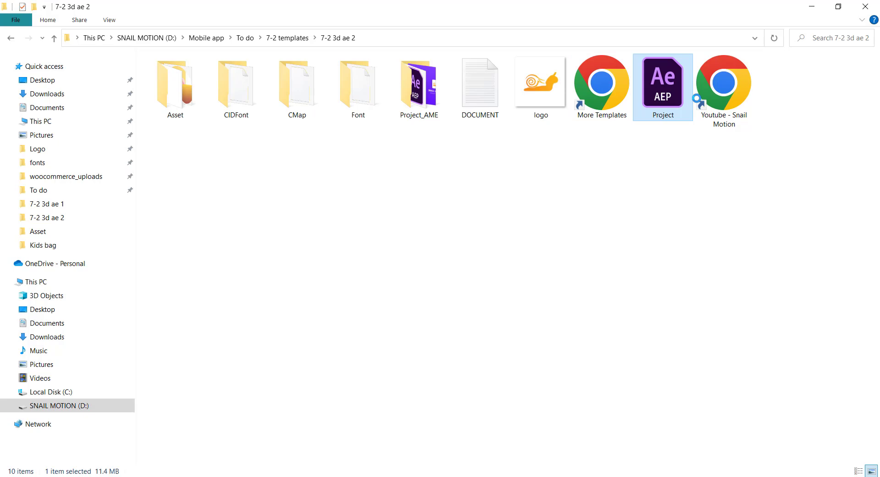
{"action": "double_click", "coordinate": [662, 87]}
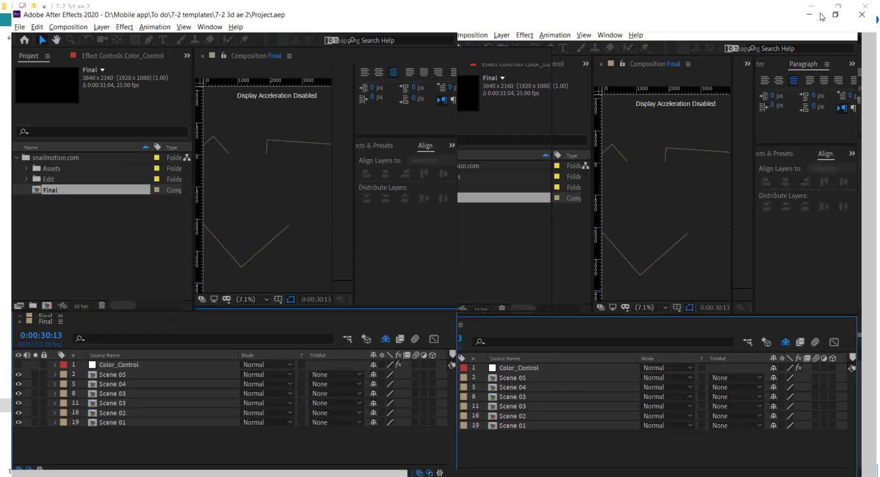
- Expand Edit > Screen in the Project panel and open the Screen placeholder compositions
{"action": "left_click", "coordinate": [834, 15]}
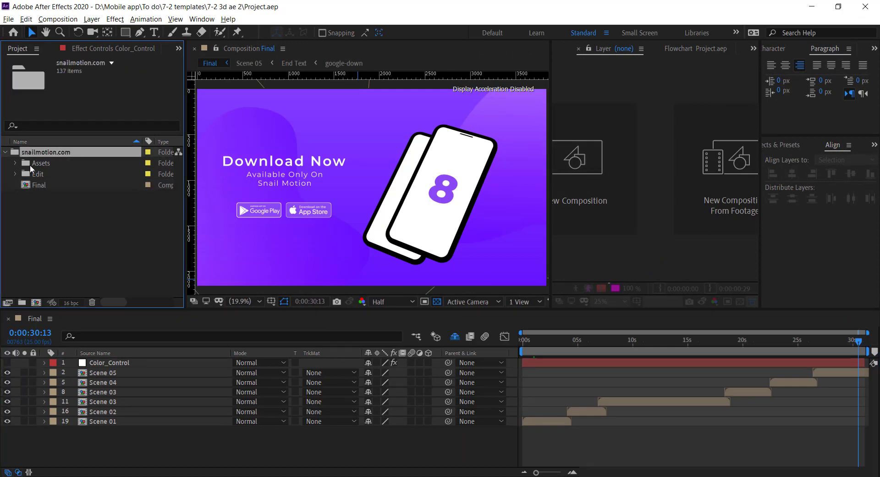
{"action": "left_click", "coordinate": [15, 174]}
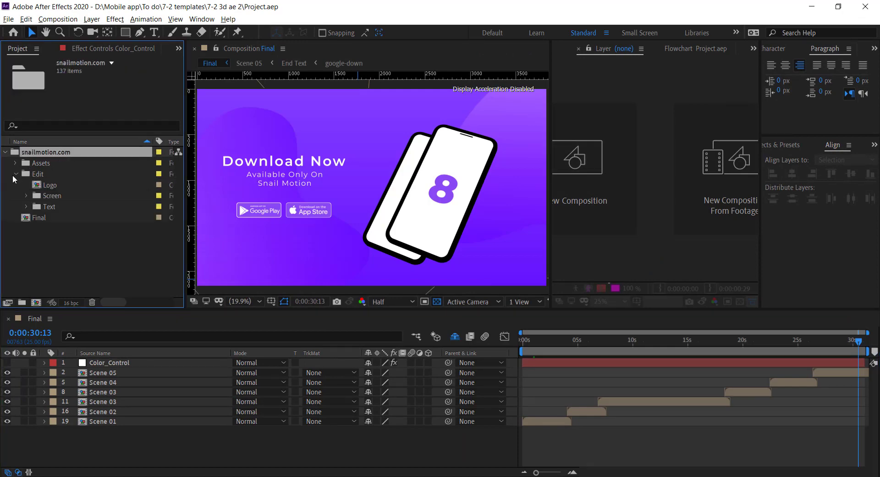
{"action": "left_click", "coordinate": [26, 196]}
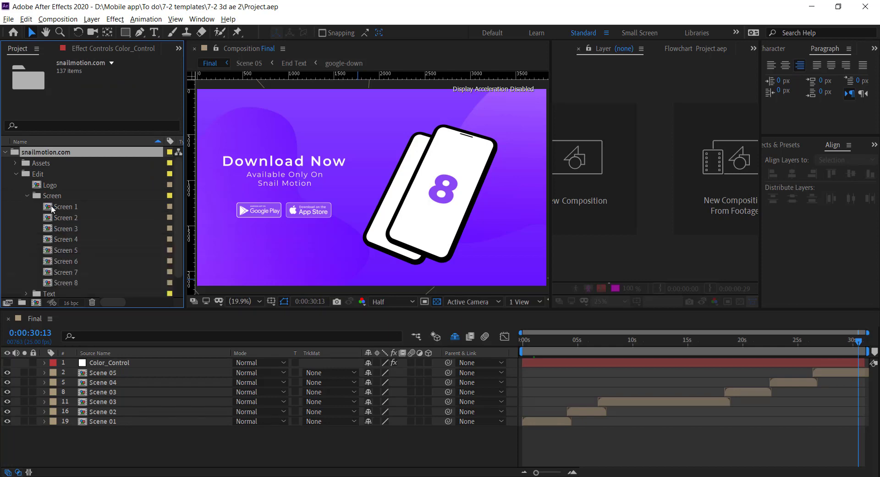
{"action": "double_click", "coordinate": [65, 228]}
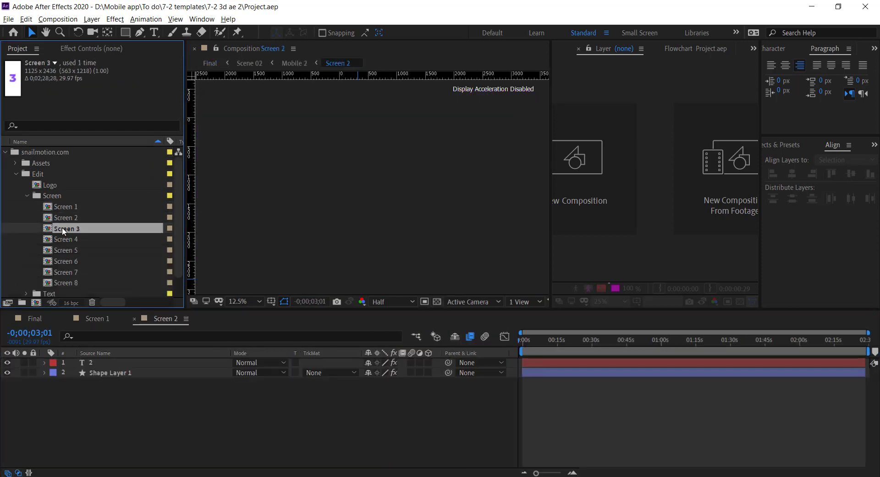
- Open the Screen 3 composition and select the first app screenshot to import
{"action": "double_click", "coordinate": [66, 239]}
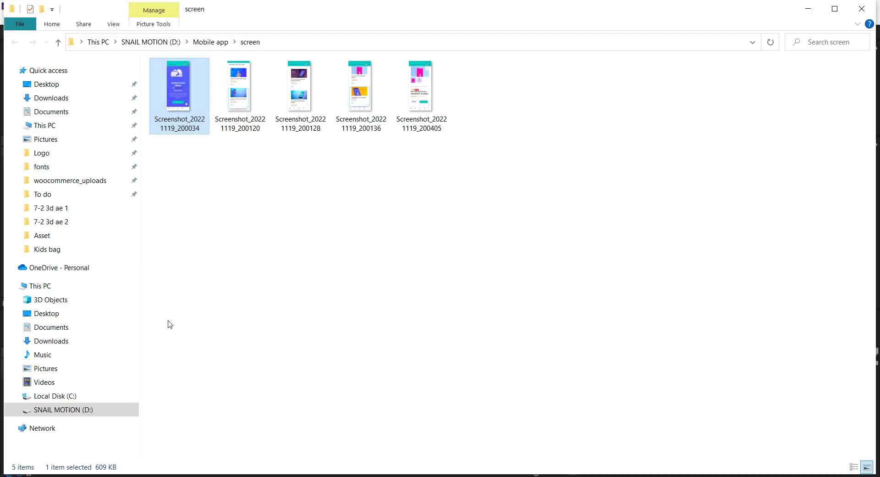
{"action": "left_click", "coordinate": [239, 85]}
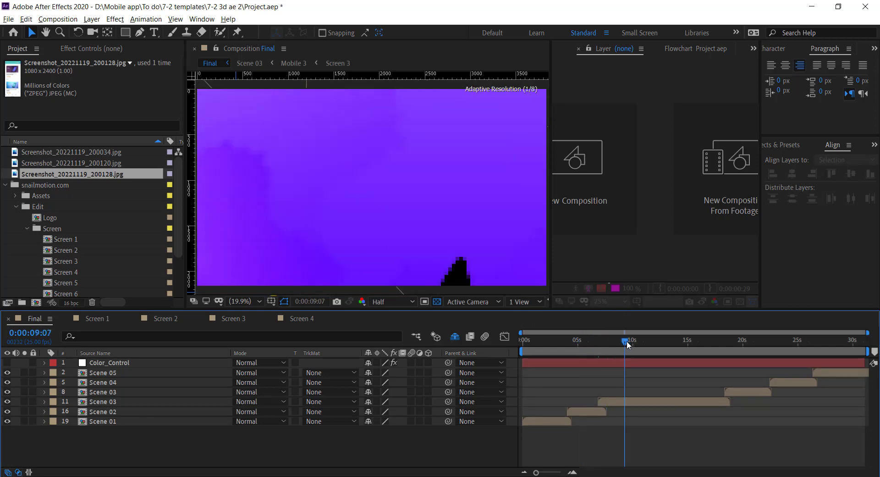
- Check the screenshot in Final near ten seconds, then open Text Placeholders 01
{"action": "left_click", "coordinate": [629, 340]}
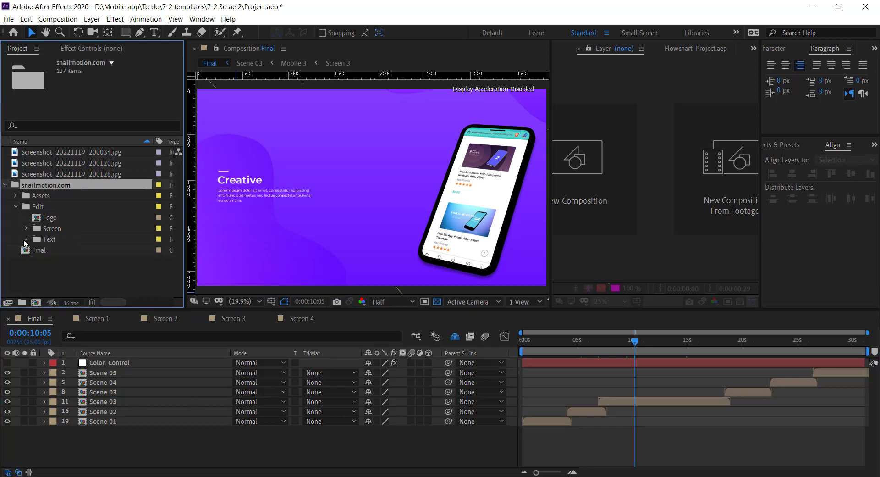
{"action": "double_click", "coordinate": [84, 239]}
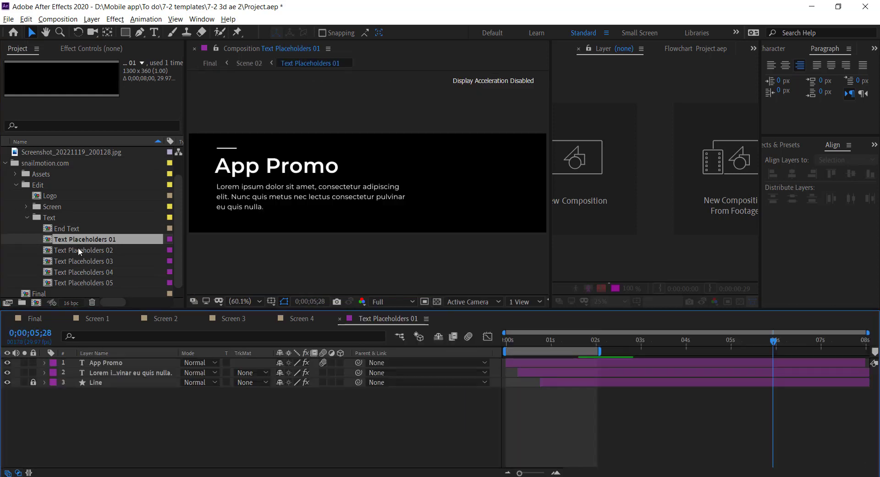
- Change the heading to 'Caption 1' and the body to 'Change text with your'
{"action": "left_click", "coordinate": [84, 250]}
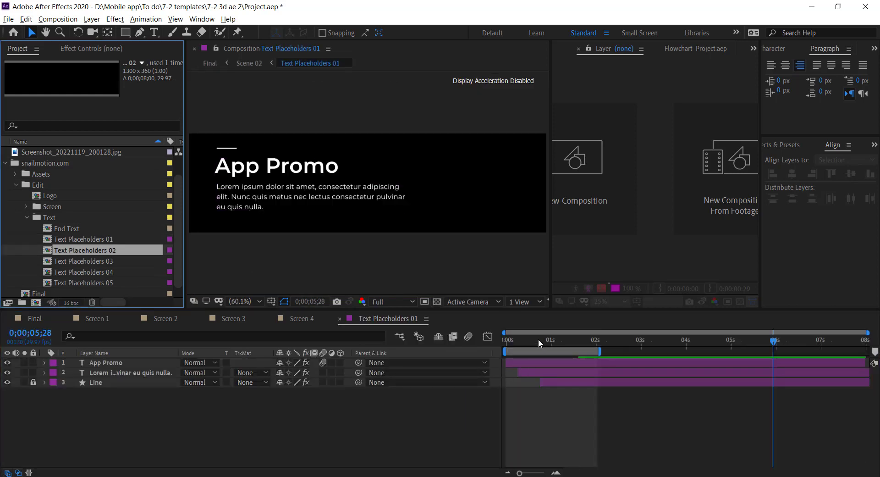
{"action": "left_click", "coordinate": [106, 362]}
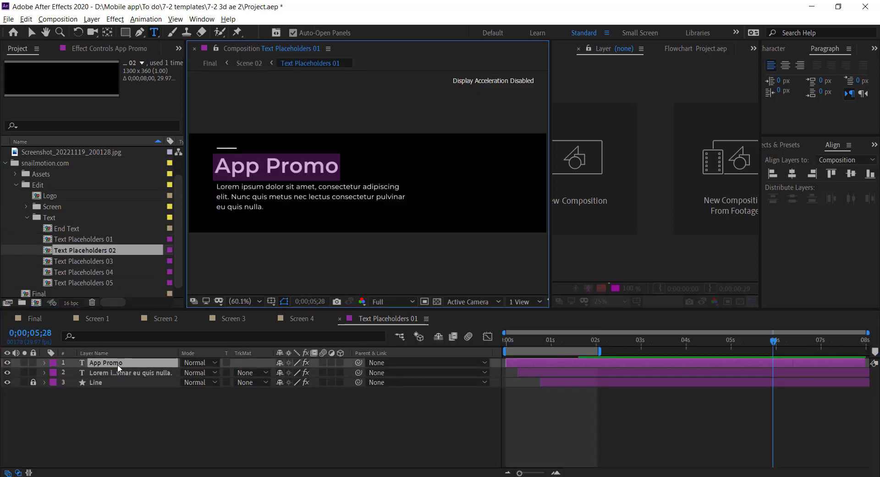
{"action": "type", "text": "Captpo"}
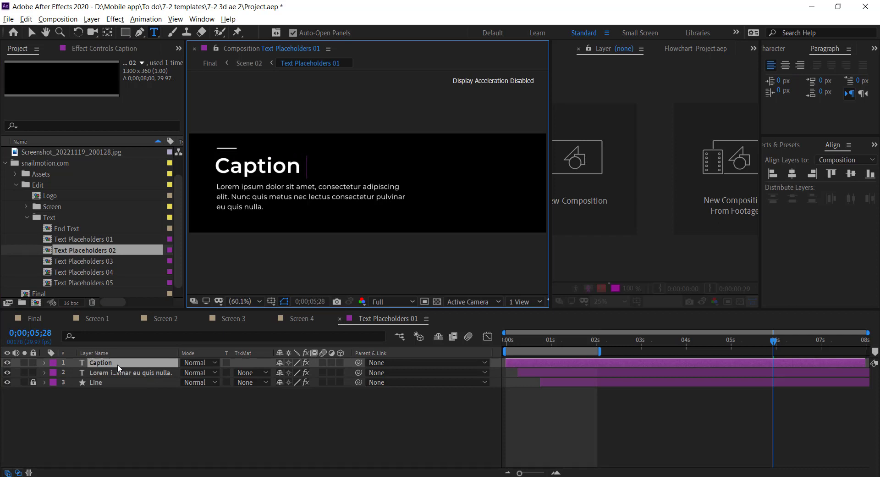
{"action": "type", "text": "1"}
{"action": "left_click", "coordinate": [312, 197]}
{"action": "type", "text": "Change text with"}
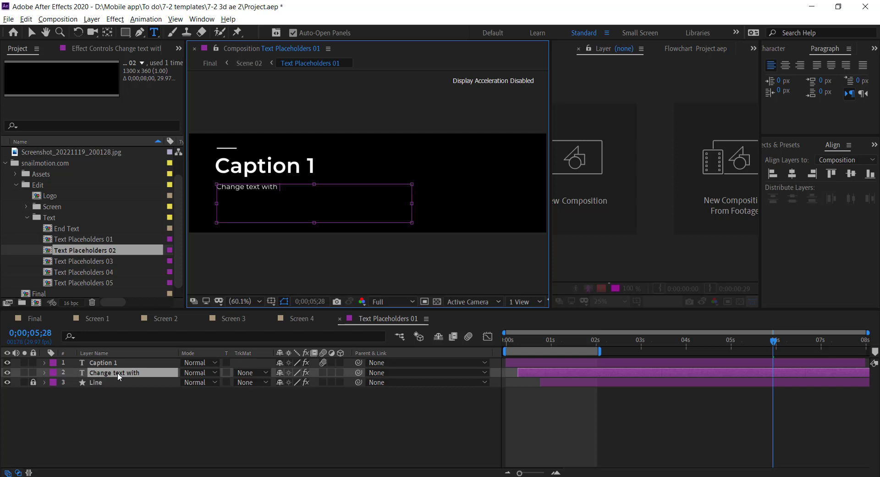
{"action": "type", "text": "your"}
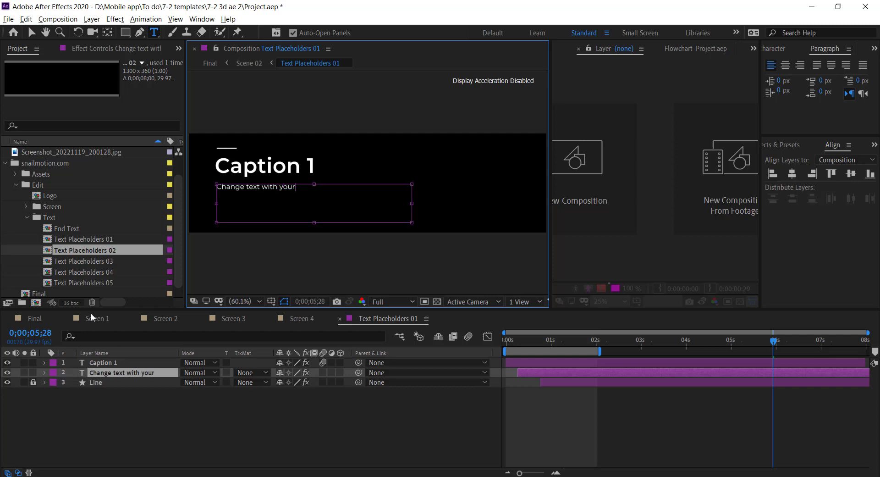
{"action": "left_click", "coordinate": [84, 261]}
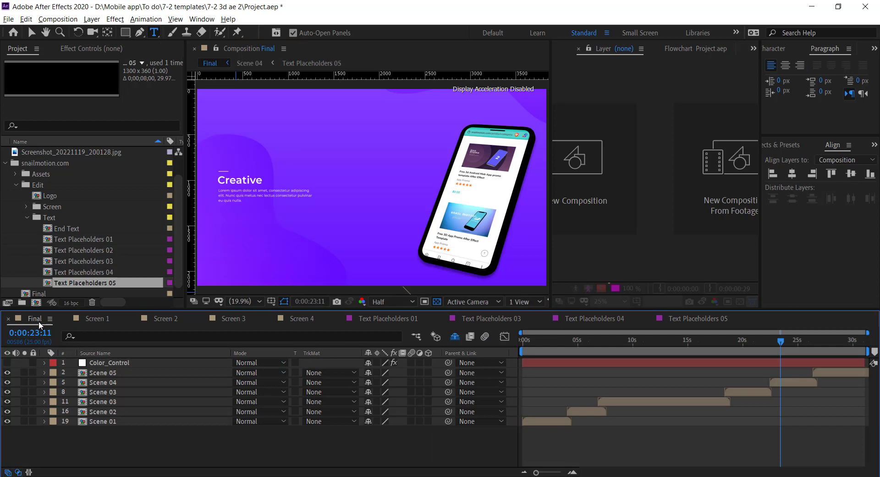
{"action": "left_click", "coordinate": [581, 340]}
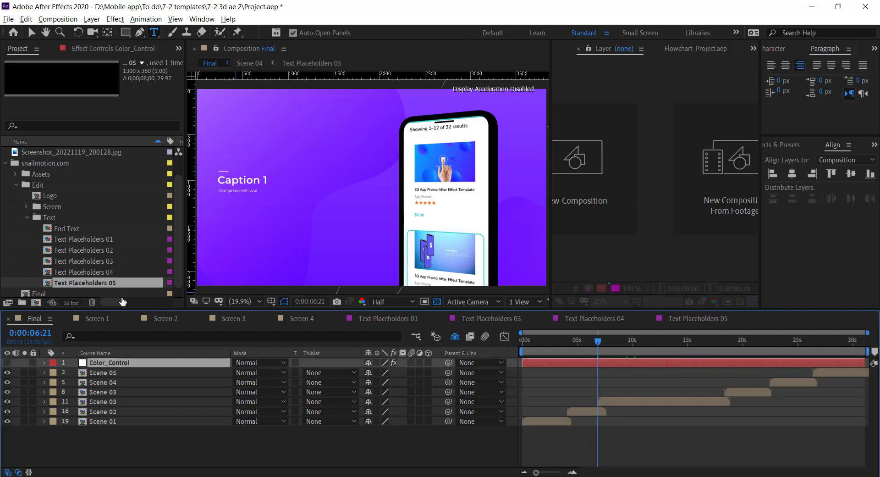
- Browse the menu bar for the Window panel list to show Effect Controls
{"action": "left_click", "coordinate": [175, 18]}
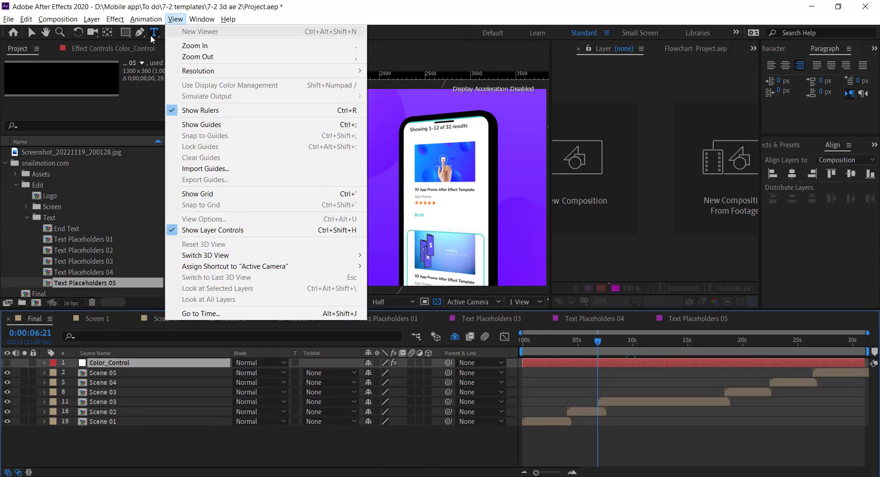
{"action": "left_click", "coordinate": [202, 18]}
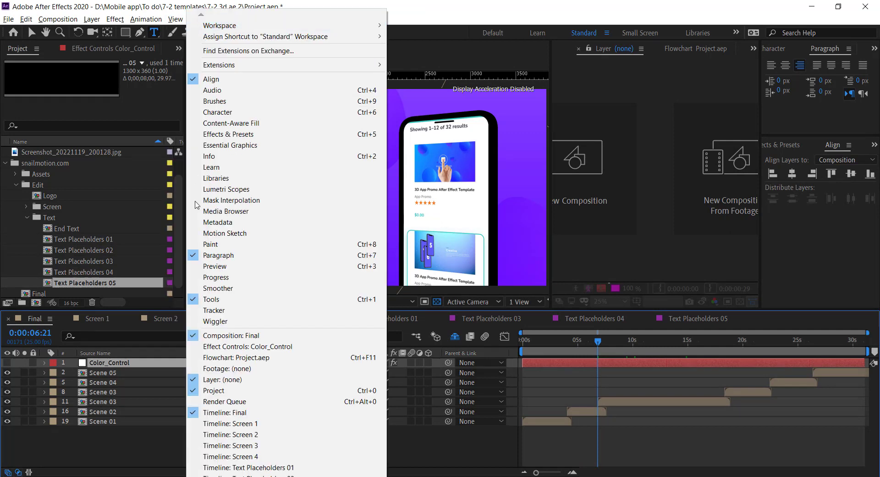
{"action": "mouse_move", "coordinate": [247, 346]}
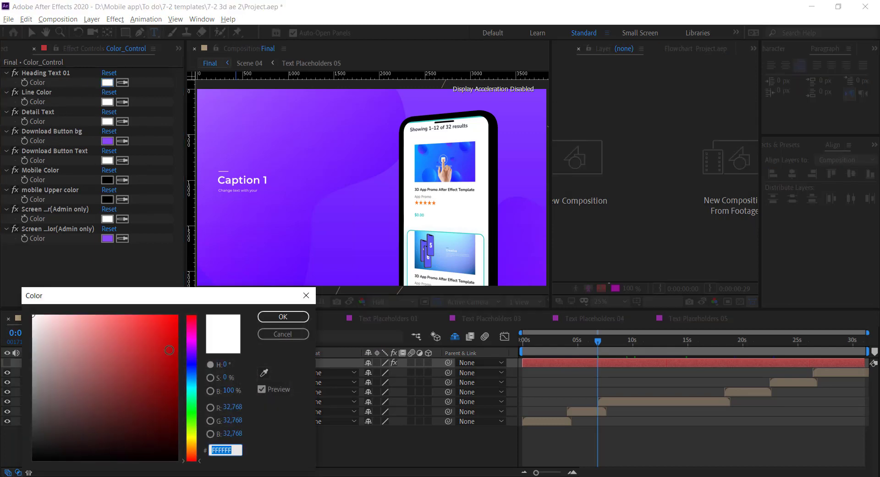
- Set Heading Text 01 to red and preview Final around nine seconds
{"action": "left_click", "coordinate": [283, 316]}
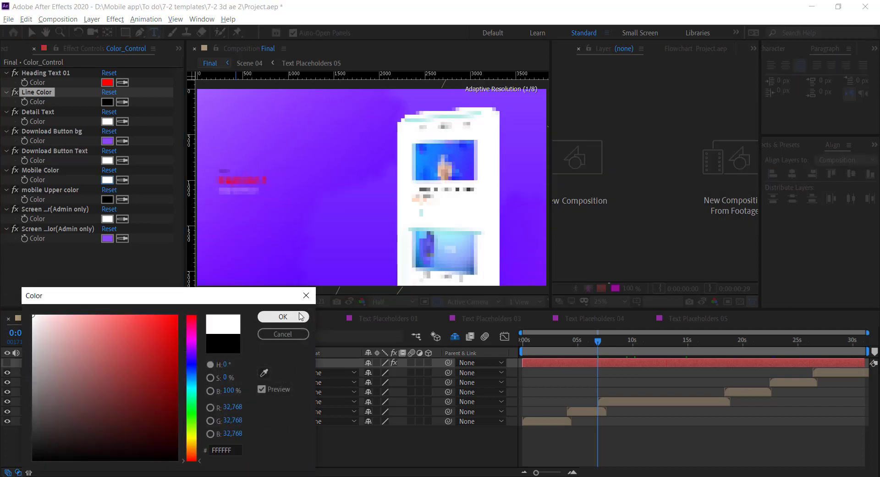
{"action": "left_click", "coordinate": [283, 316]}
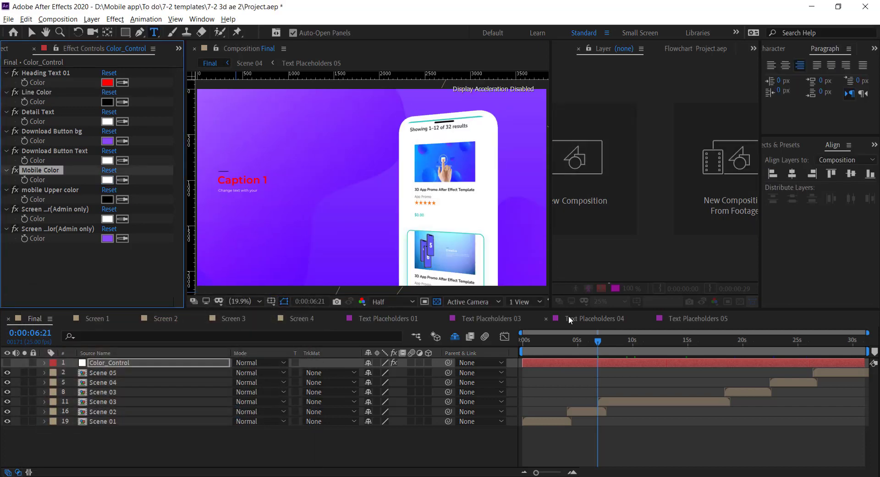
{"action": "left_click", "coordinate": [630, 340]}
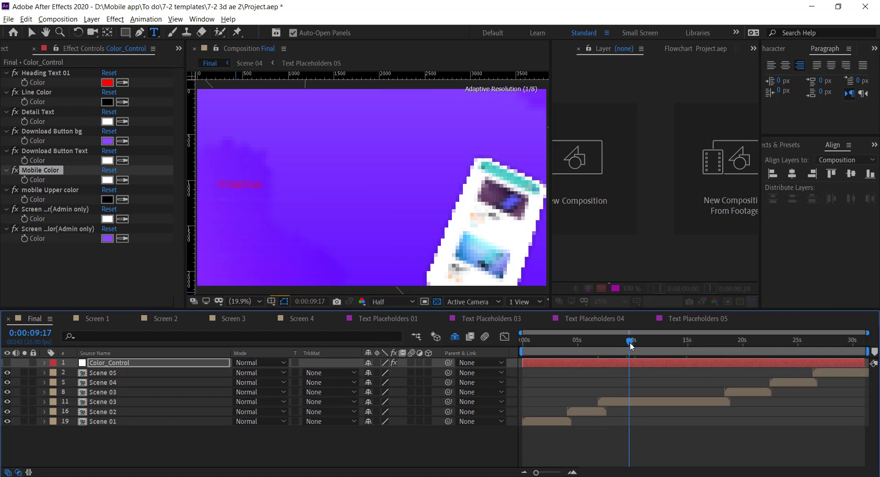